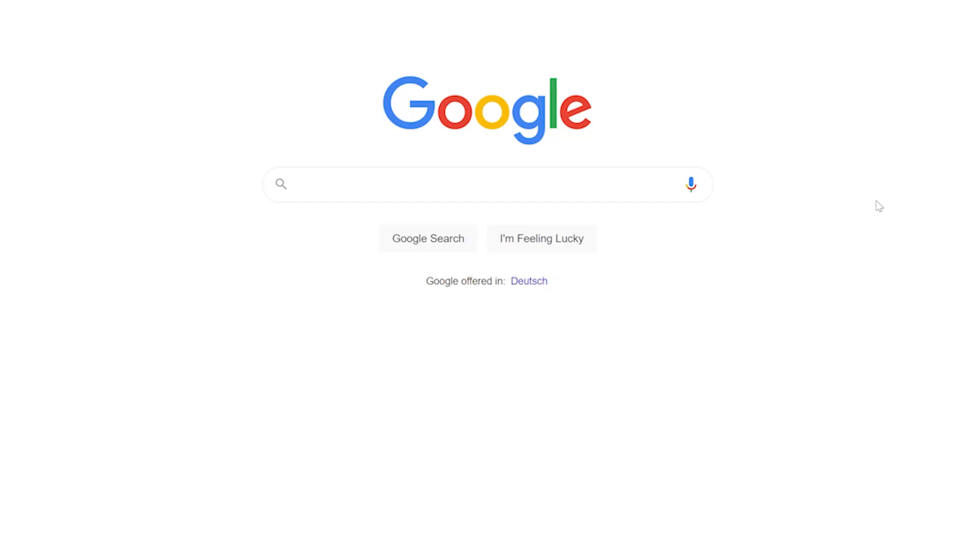
# - Search Google for 'oculus download' and download the Oculus PC software from oculus.com setup
pyautogui.write('ocul')
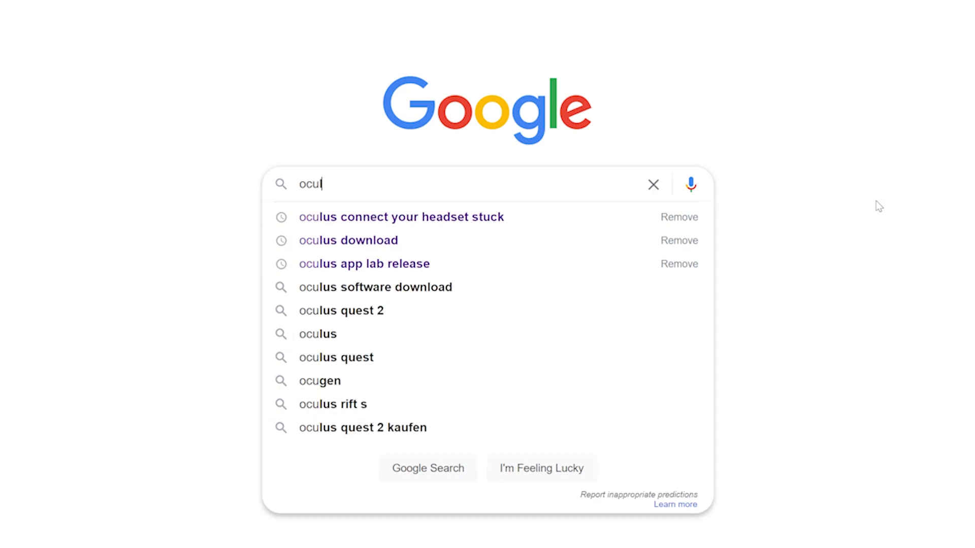
pyautogui.click(348, 240)
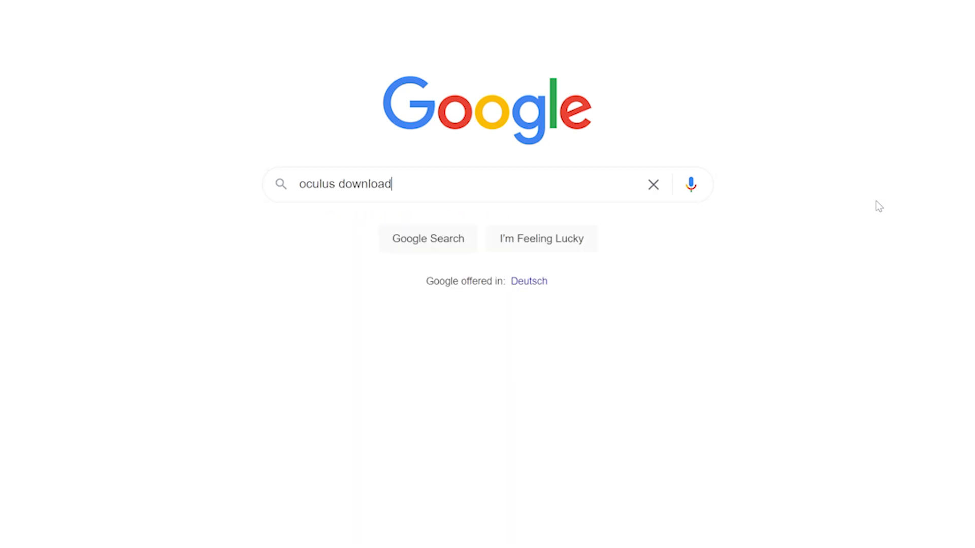
pyautogui.press('Enter')
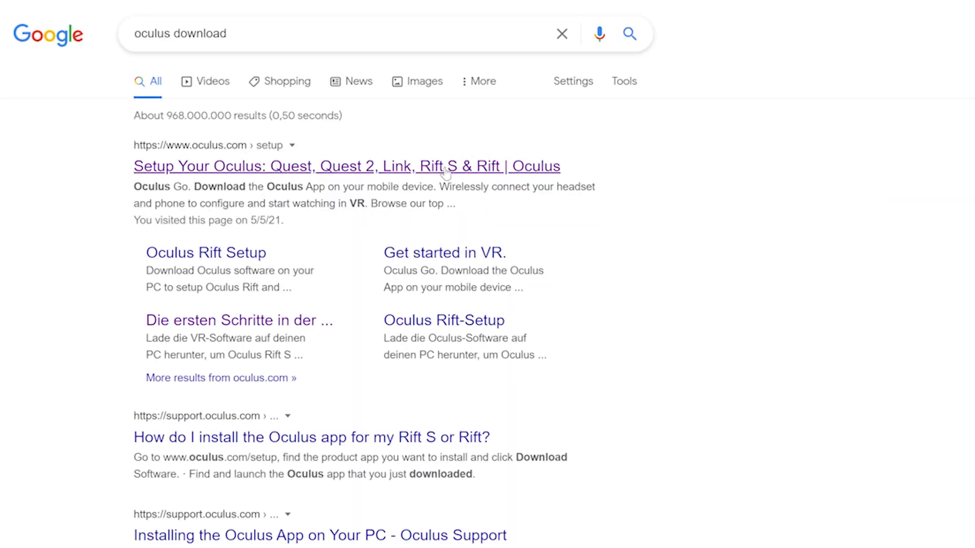
pyautogui.click(346, 166)
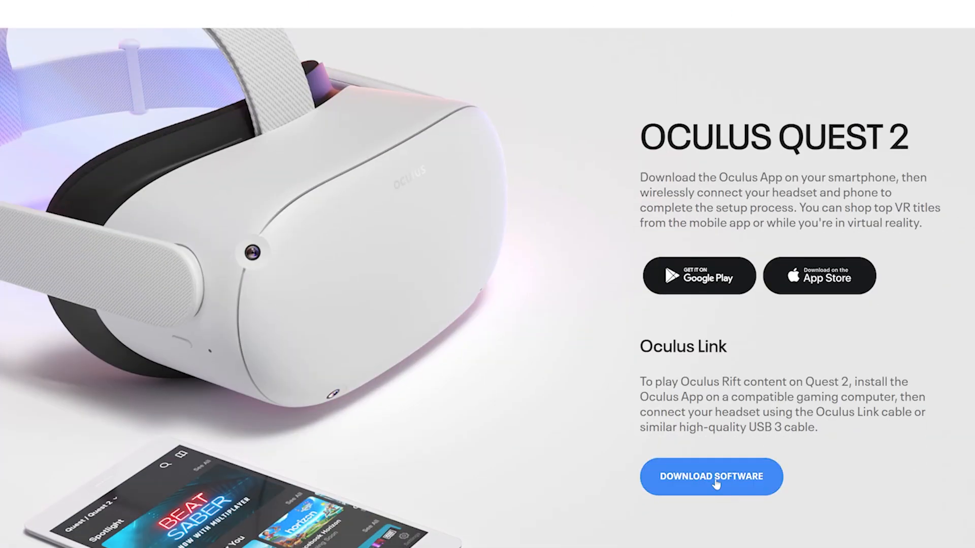
pyautogui.click(711, 476)
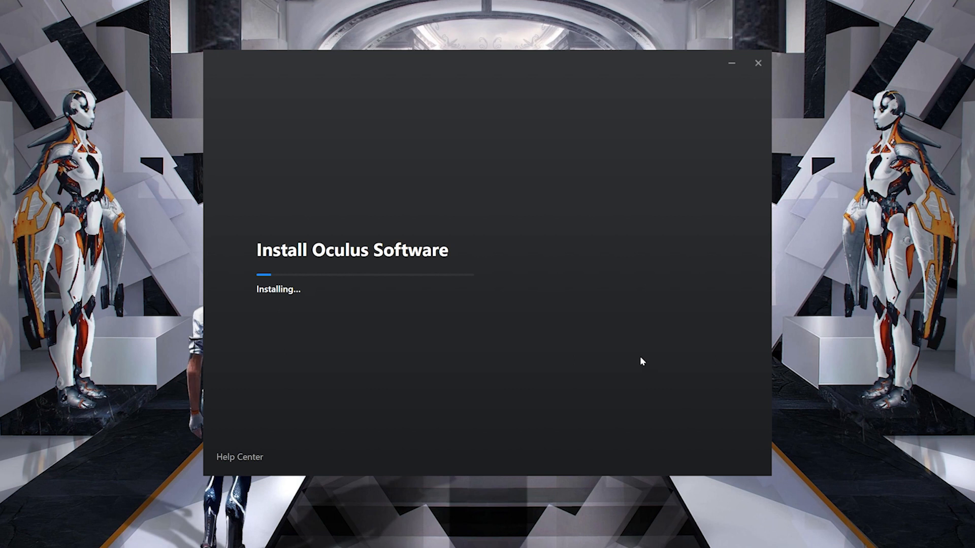
pyautogui.moveTo(540, 377)
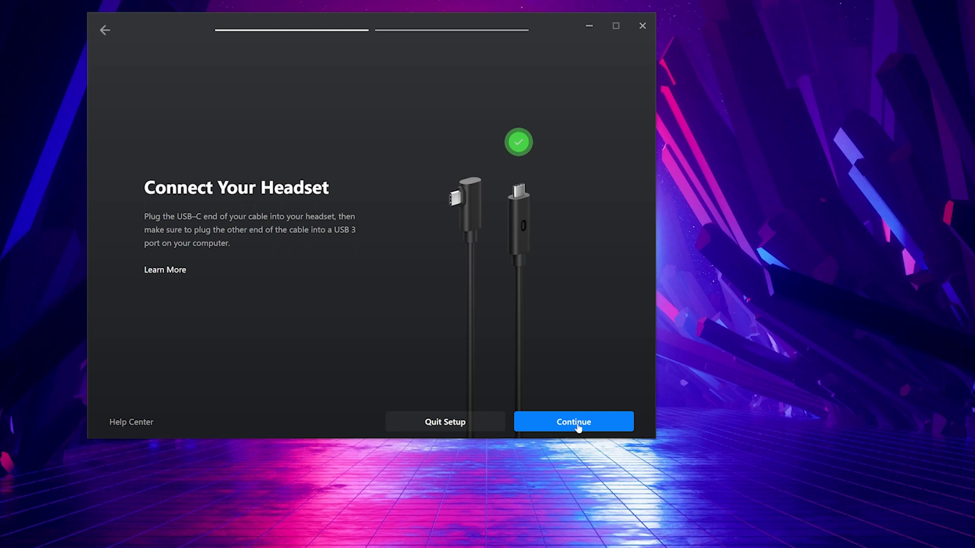
# - Complete the headset connection and cable checks, close setup, and view the connected Quest 2 in Devices
pyautogui.click(573, 422)
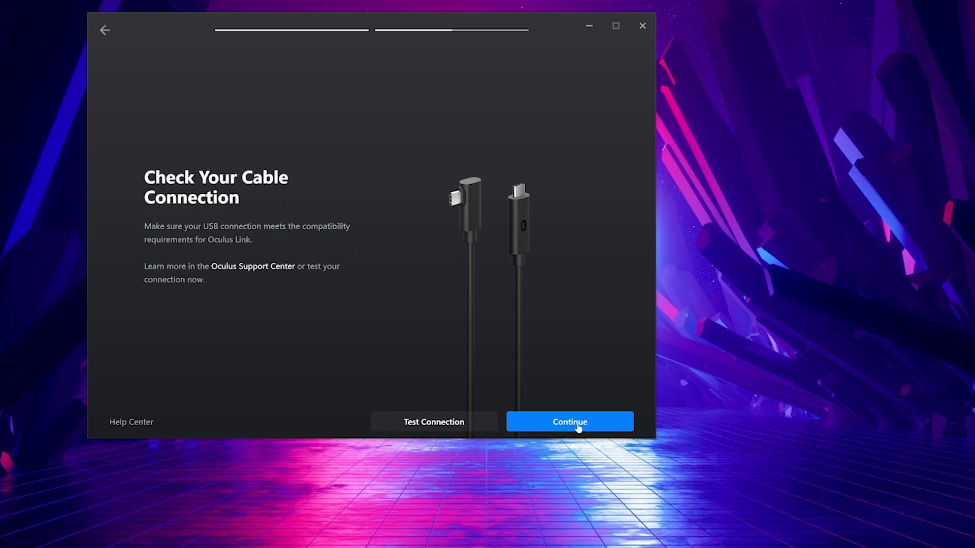
pyautogui.click(569, 422)
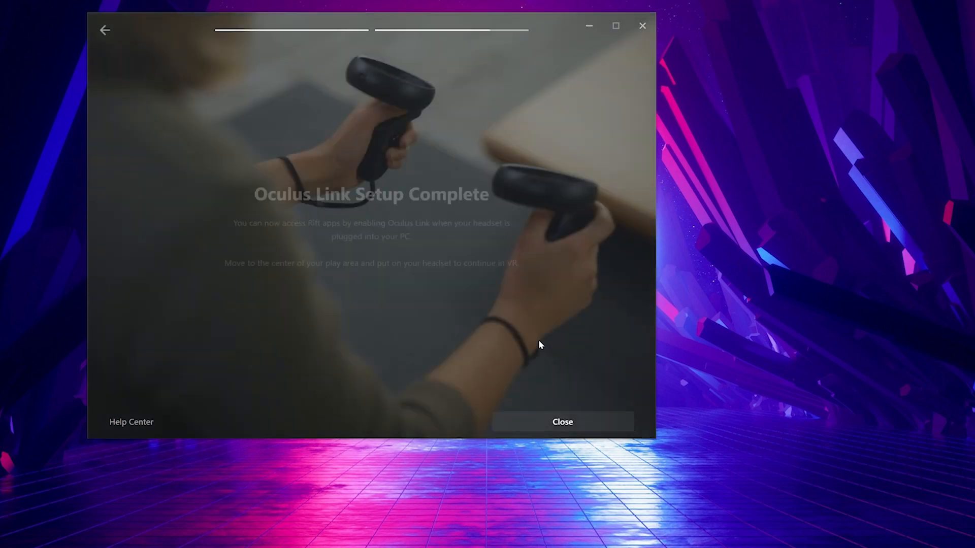
pyautogui.click(560, 422)
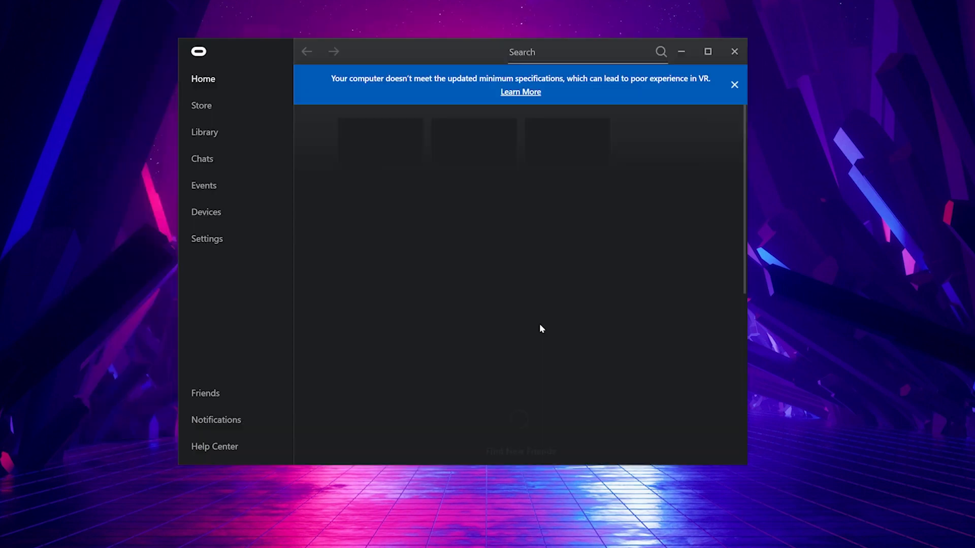
pyautogui.click(206, 213)
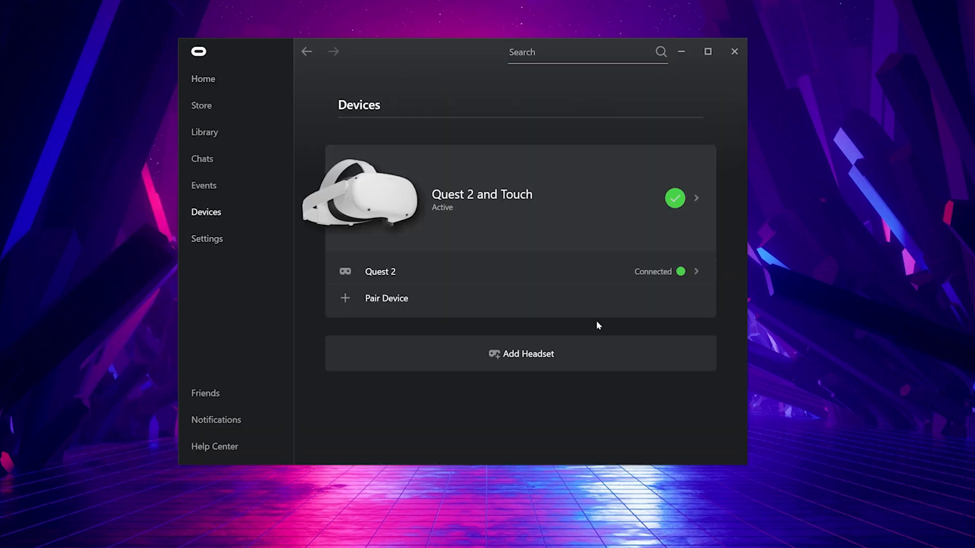
pyautogui.click(207, 238)
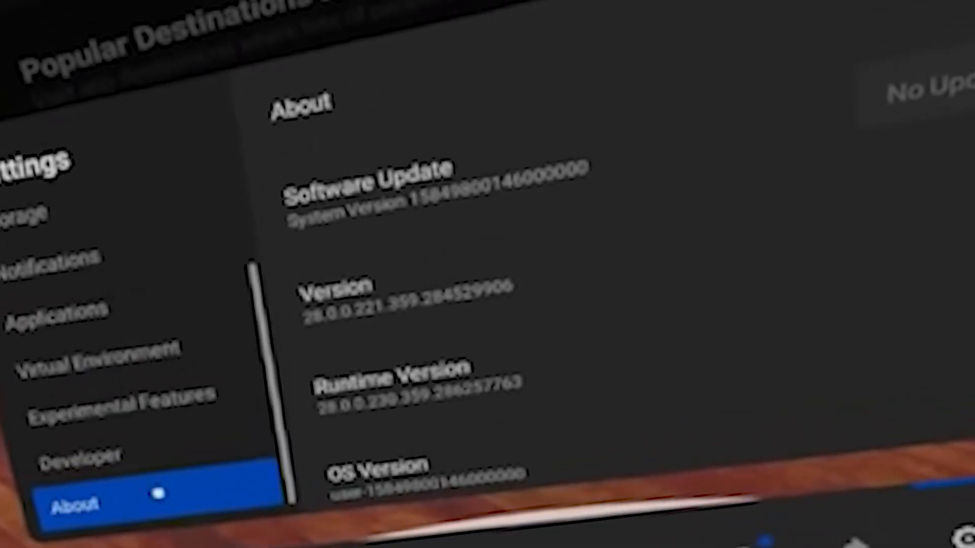
# - Select Experimental Features in the headset Settings to reveal the Air Link option
pyautogui.click(345, 291)
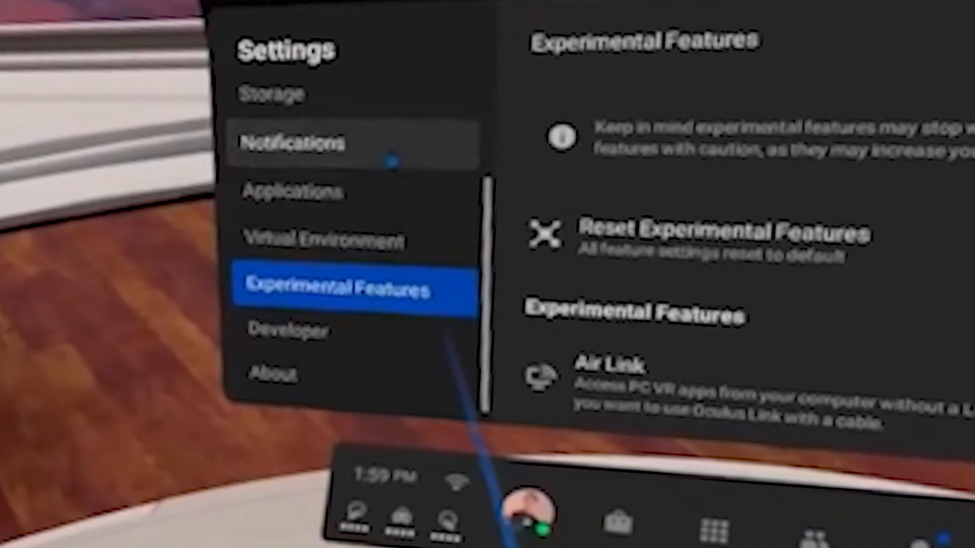